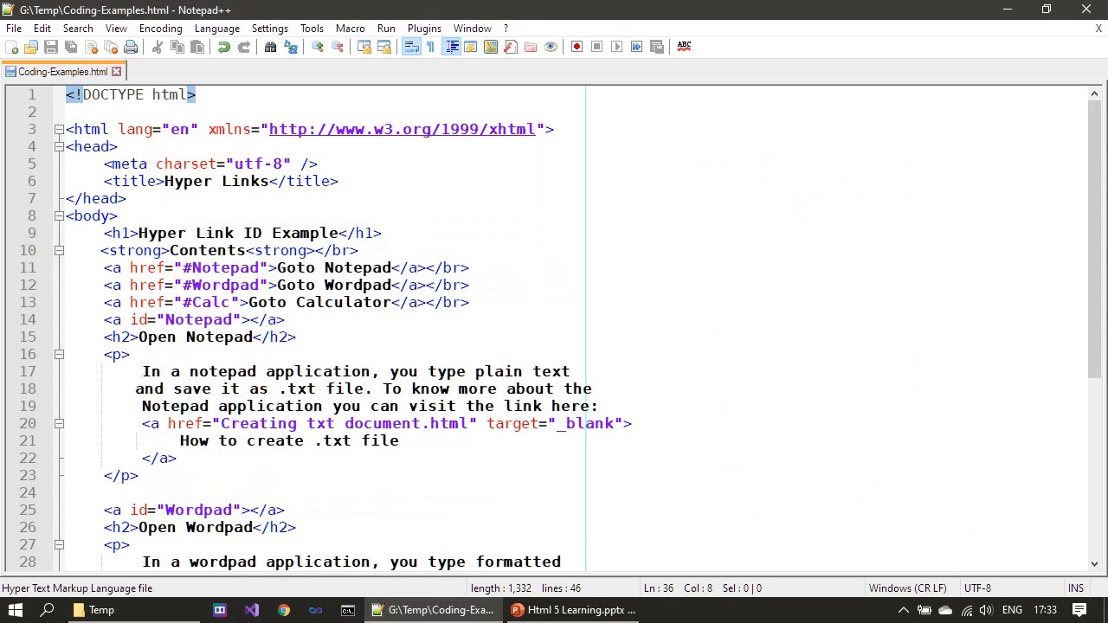
Review the #Notepad and #Wordpad link targets in the source, selecting the word Notepad
{"action": "scroll", "scroll_direction": "down", "scroll_amount": 3}
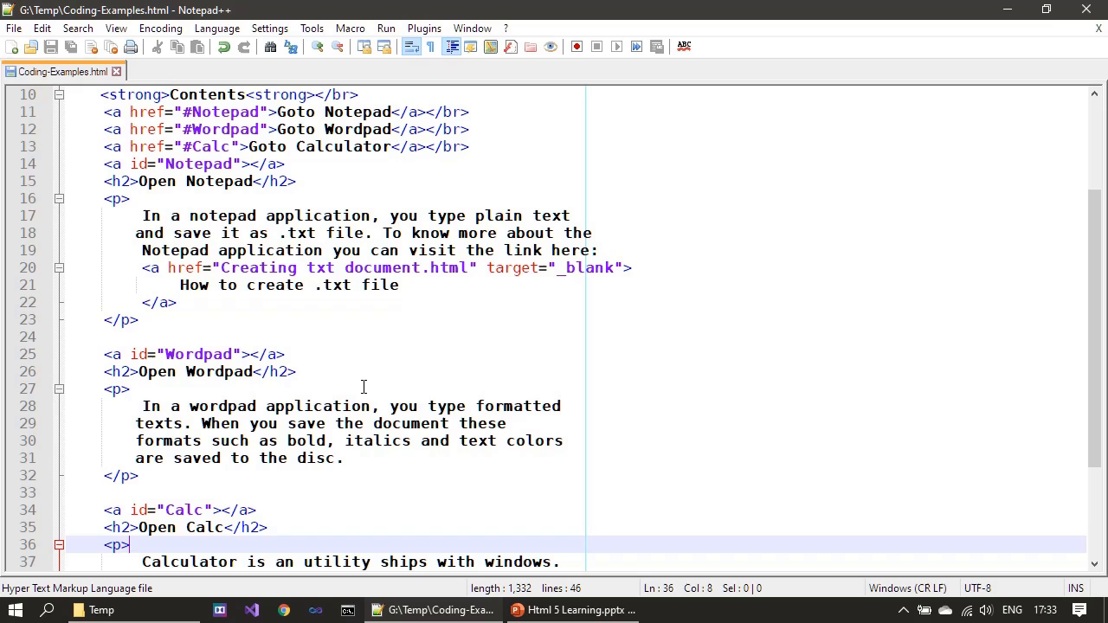
{"action": "mouse_move", "coordinate": [329, 374]}
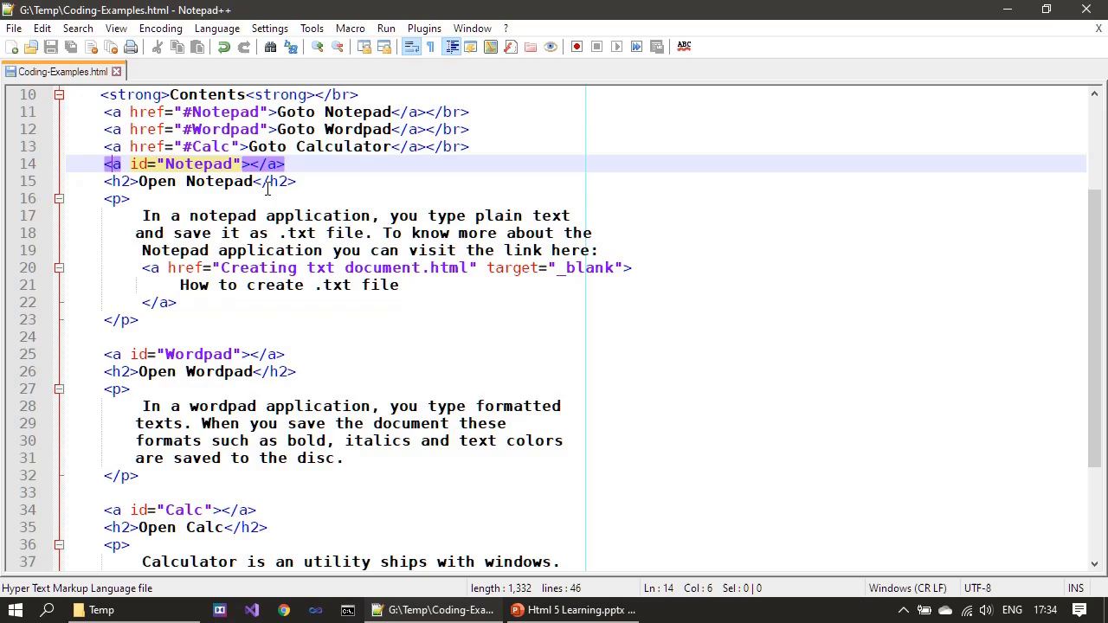
{"action": "scroll", "scroll_direction": "down", "scroll_amount": 3}
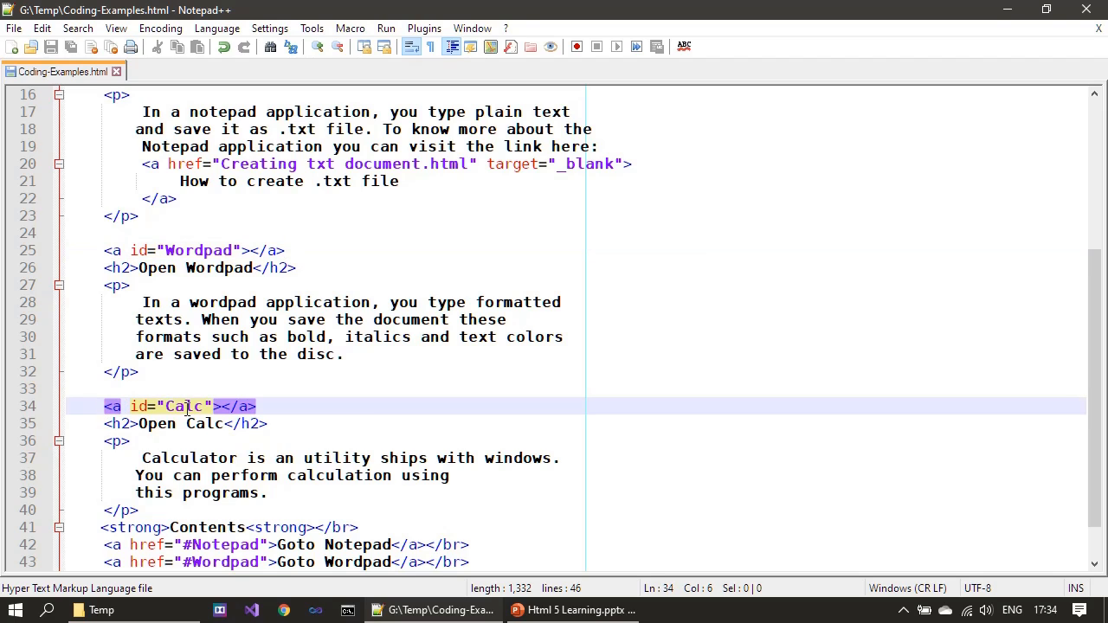
{"action": "mouse_move", "coordinate": [91, 397]}
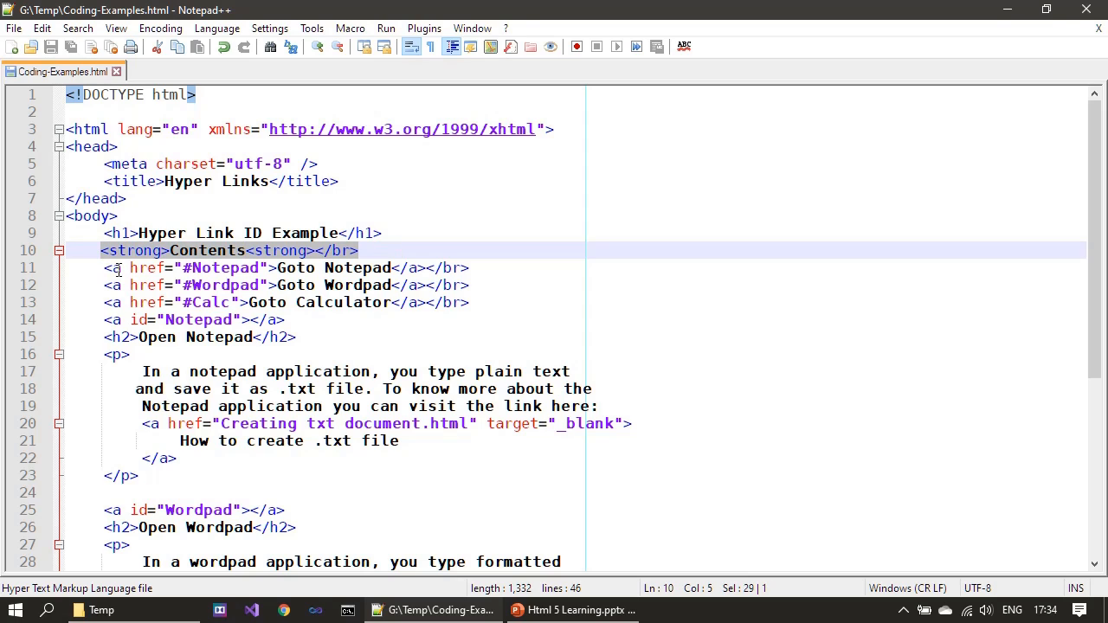
{"action": "left_click", "coordinate": [104, 267]}
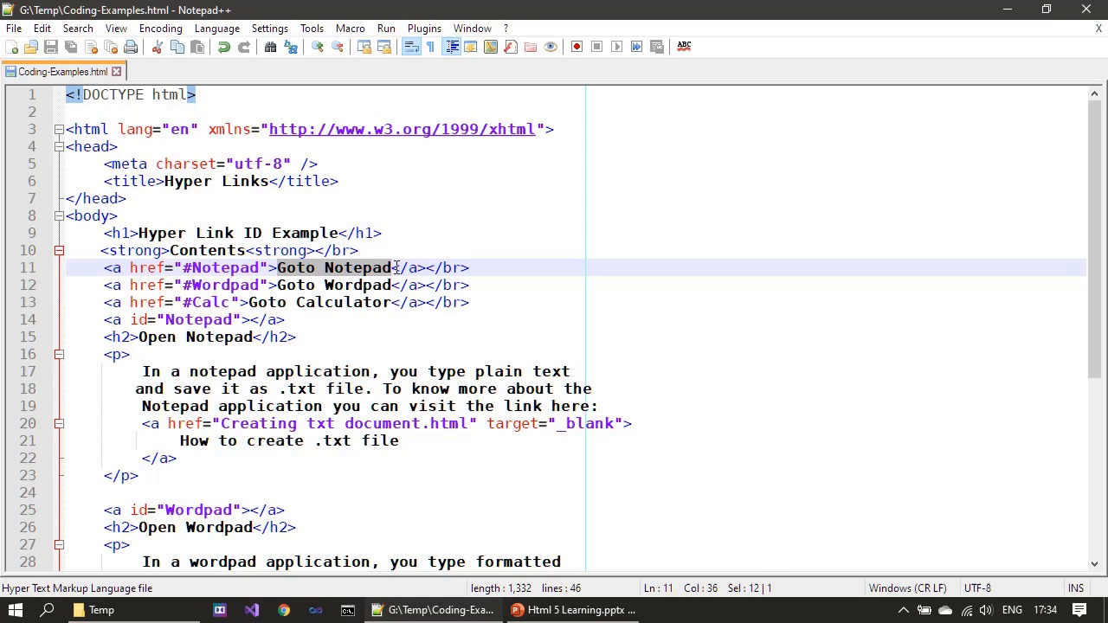
{"action": "mouse_move", "coordinate": [305, 286]}
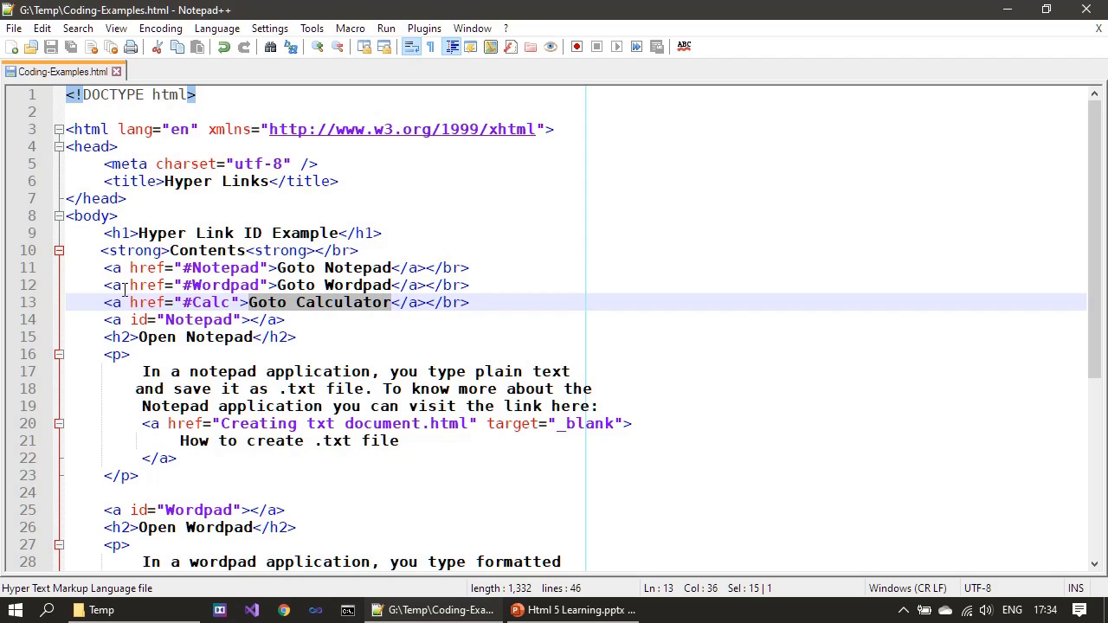
{"action": "left_click", "coordinate": [151, 285]}
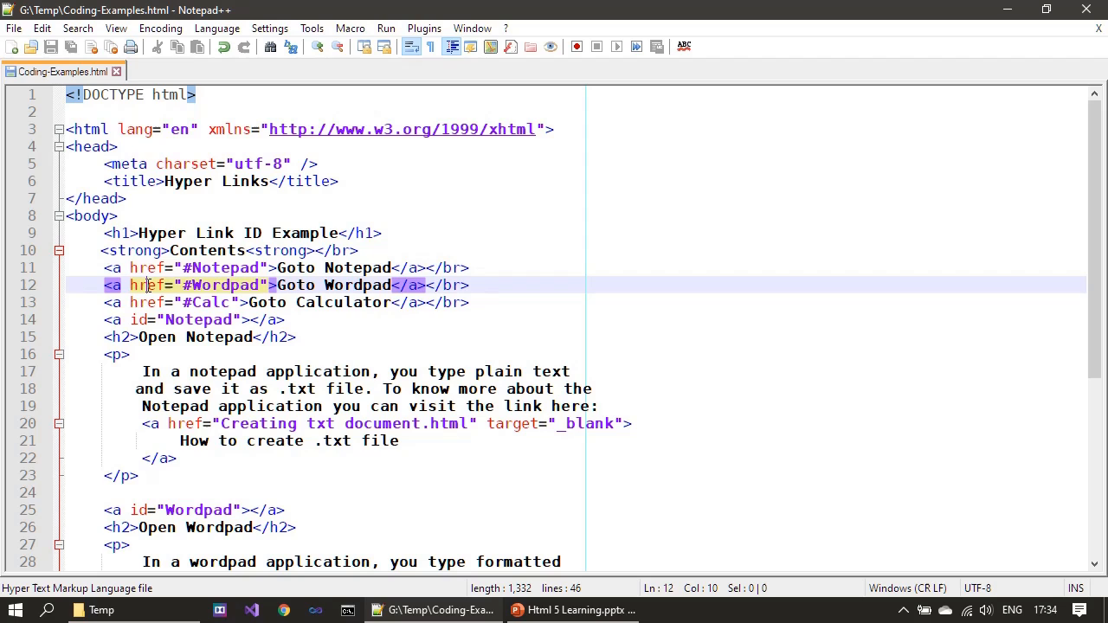
{"action": "left_click", "coordinate": [222, 267]}
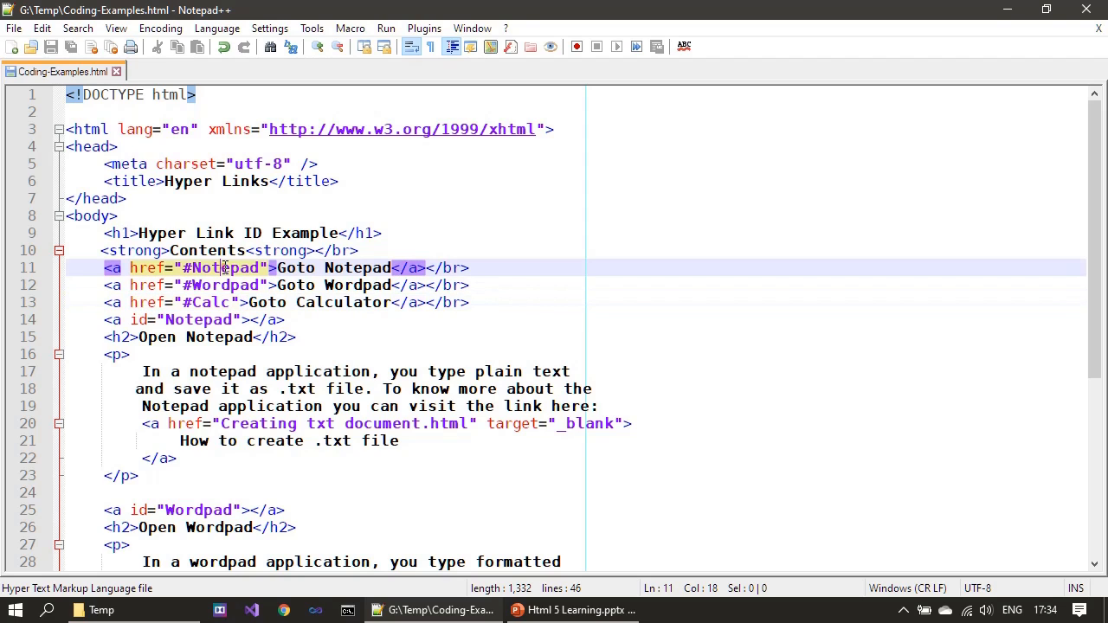
{"action": "double_click", "coordinate": [224, 268]}
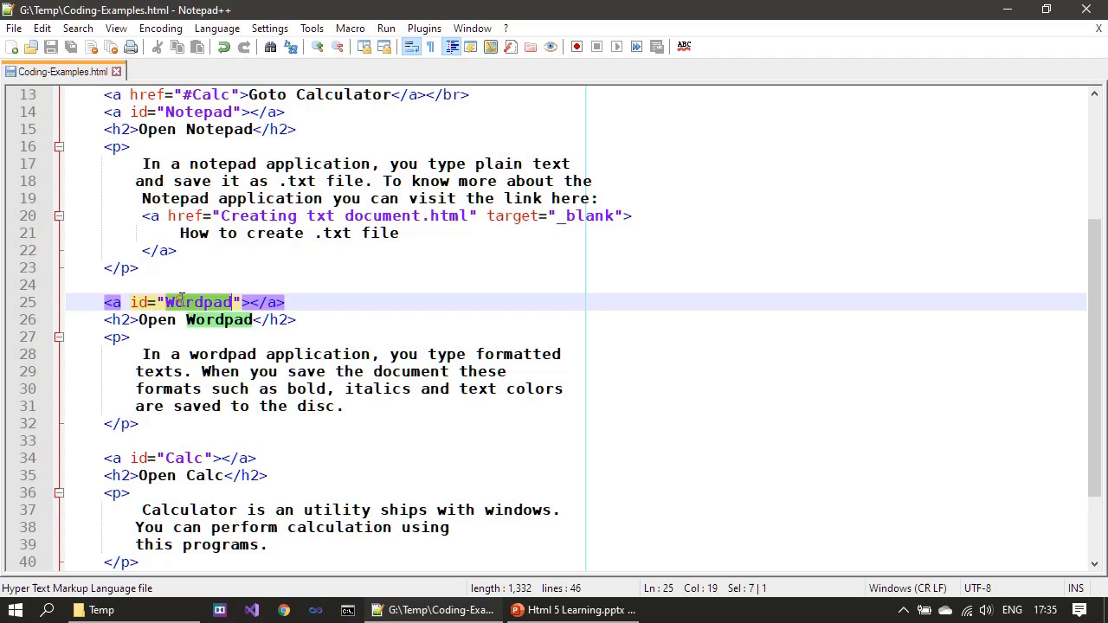
{"action": "scroll", "scroll_direction": "up", "scroll_amount": 3}
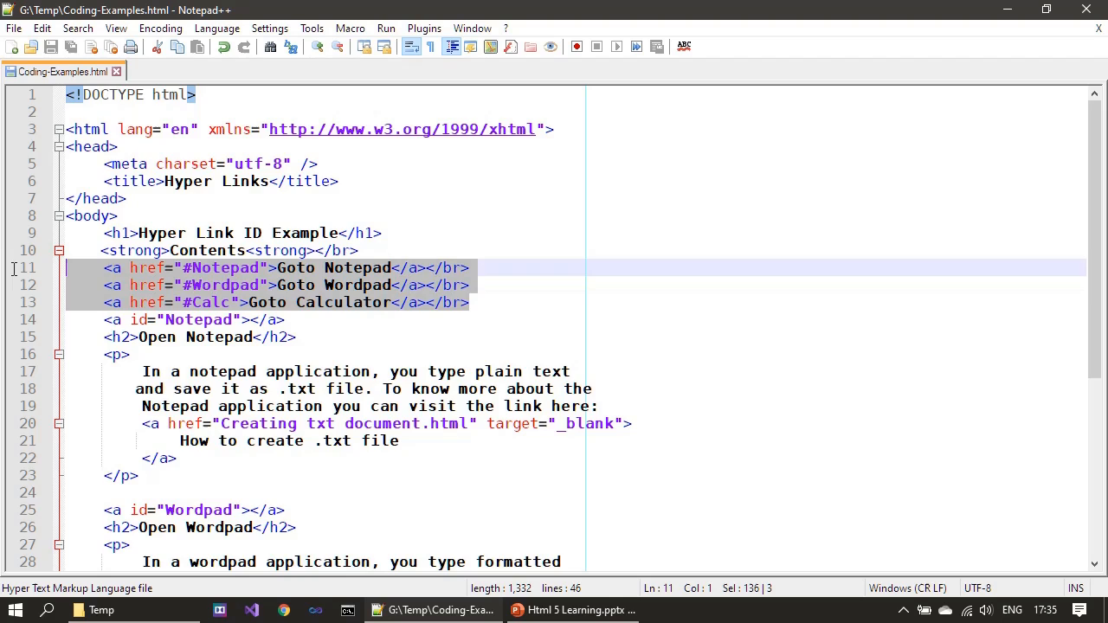
{"action": "scroll", "scroll_direction": "down", "scroll_amount": 3}
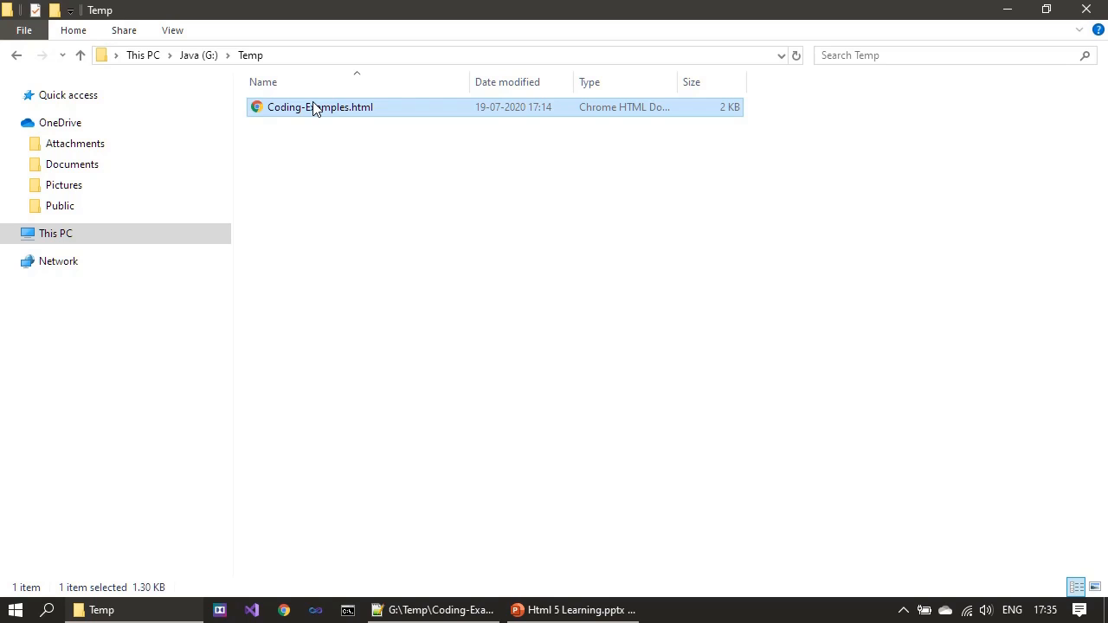
Open Coding-Examples.html in Internet Explorer and follow Goto Calculator to the Open Calc section
{"action": "right_click", "coordinate": [320, 107]}
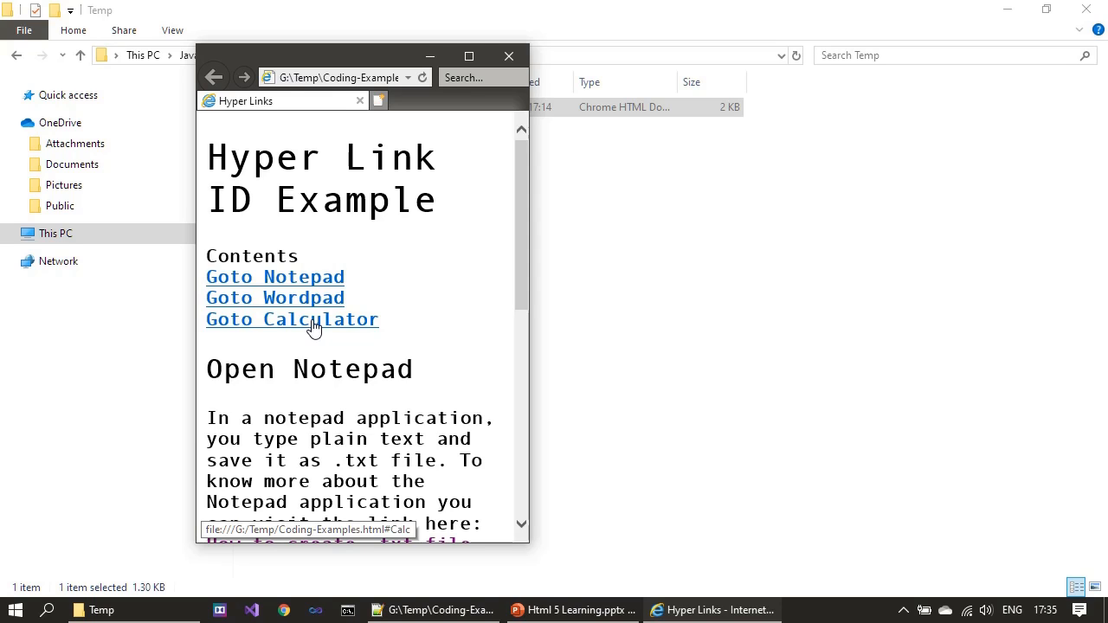
{"action": "left_click", "coordinate": [293, 318]}
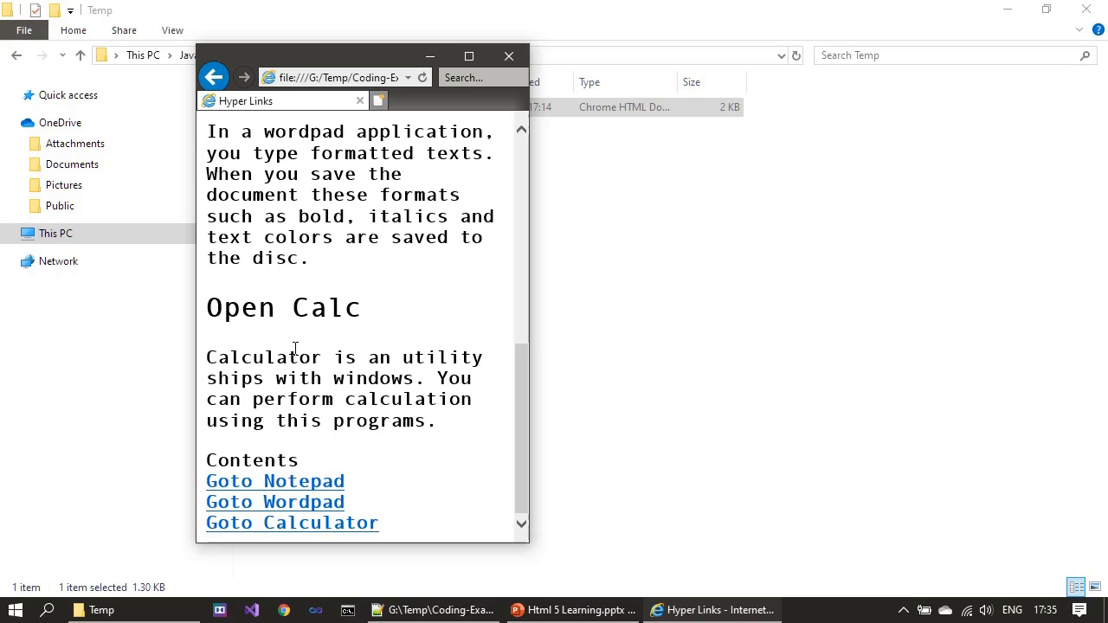
{"action": "mouse_move", "coordinate": [467, 340]}
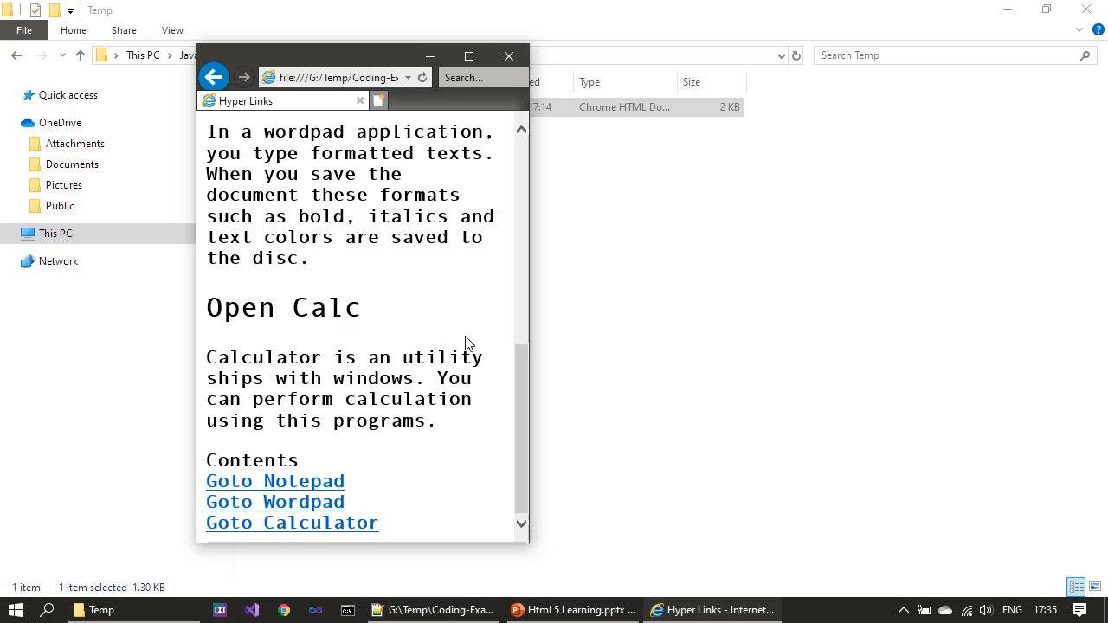
{"action": "mouse_move", "coordinate": [320, 511]}
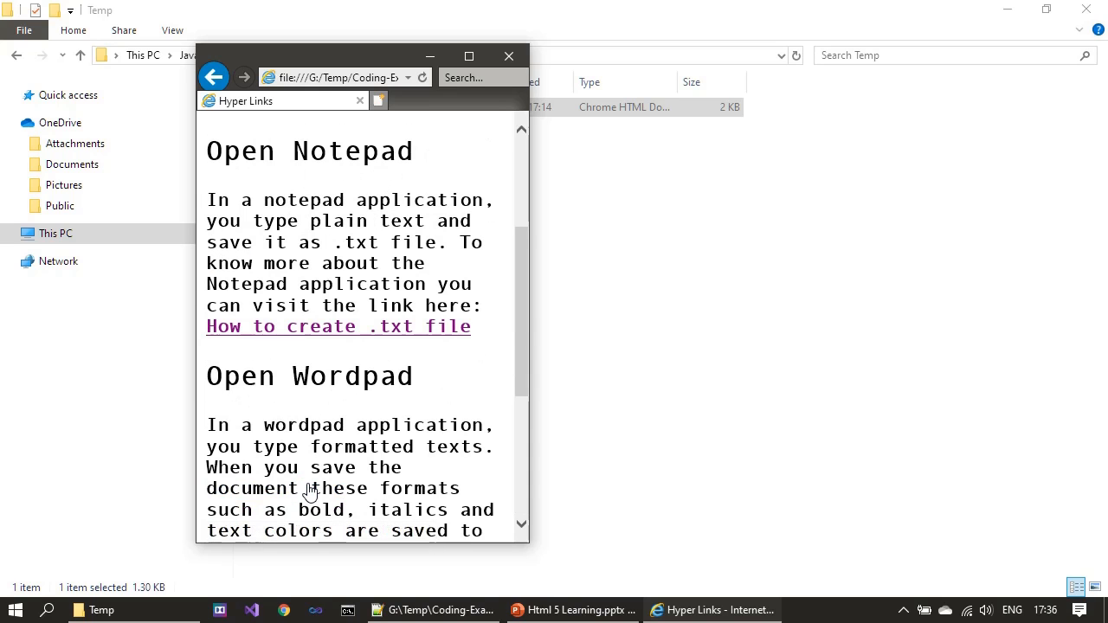
{"action": "mouse_move", "coordinate": [463, 328]}
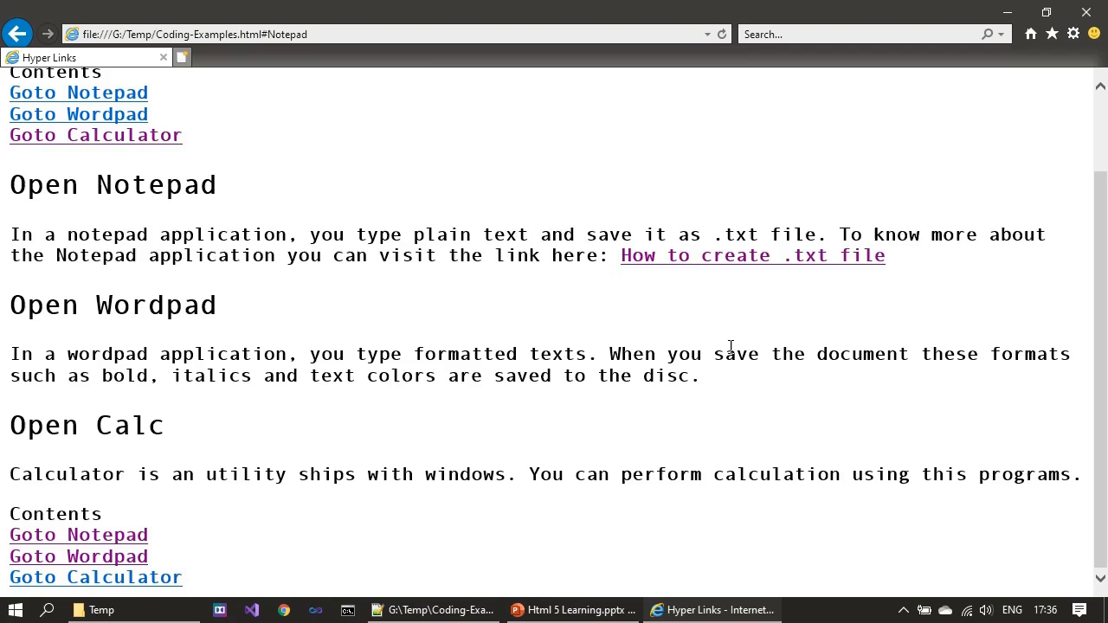
{"action": "mouse_move", "coordinate": [610, 297]}
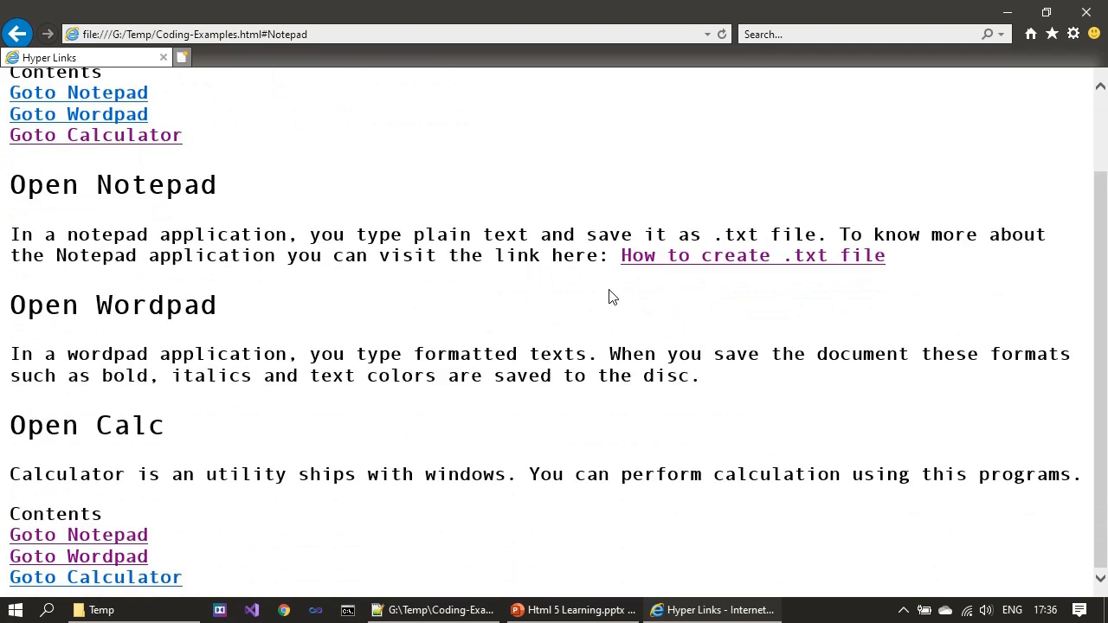
Scroll to the page top and follow Goto Wordpad to the Open Wordpad section
{"action": "scroll", "scroll_direction": "up", "scroll_amount": 3}
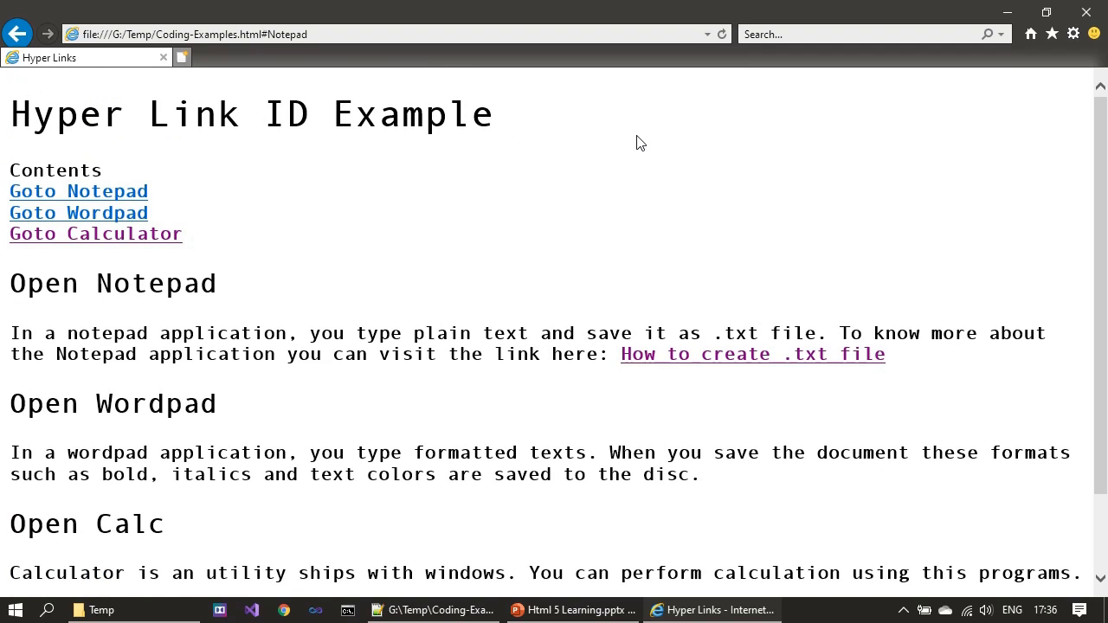
{"action": "mouse_move", "coordinate": [292, 184]}
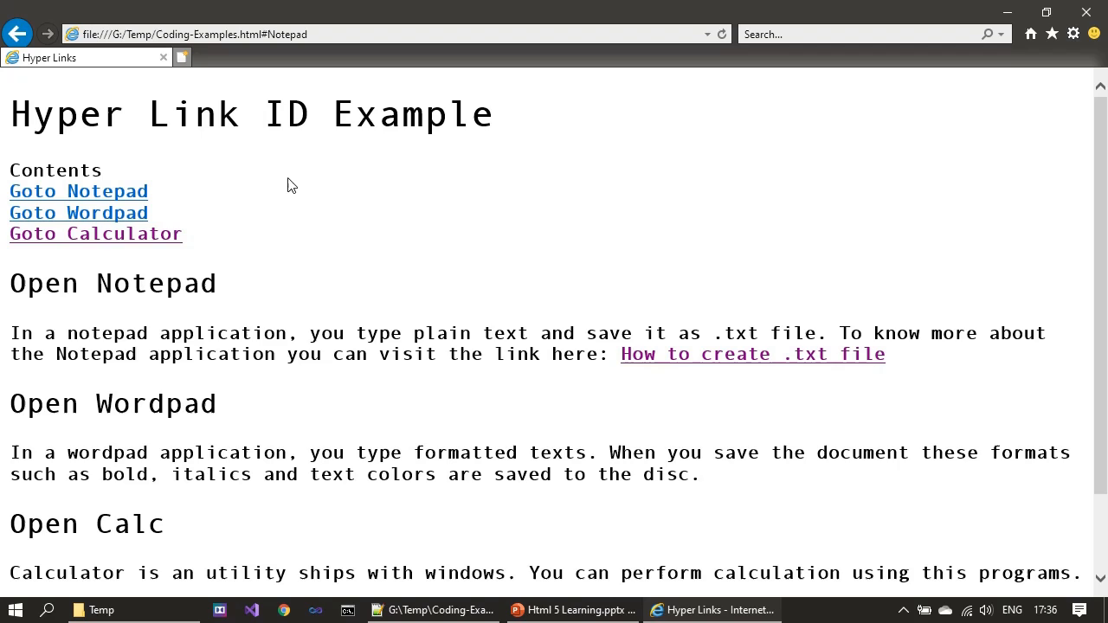
{"action": "mouse_move", "coordinate": [62, 146]}
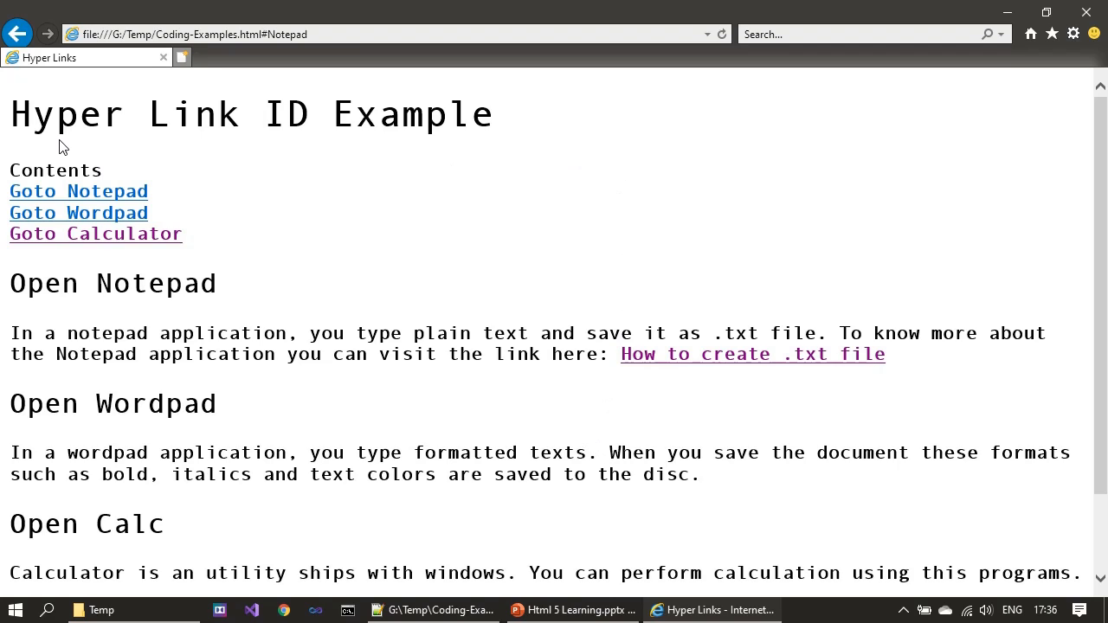
{"action": "mouse_move", "coordinate": [370, 229]}
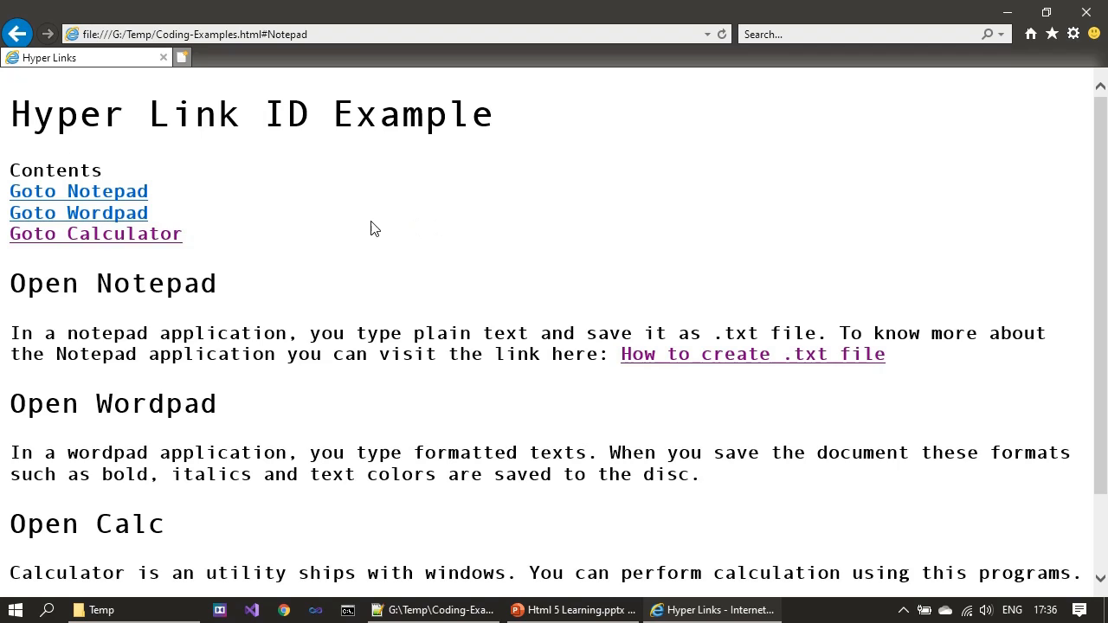
{"action": "mouse_move", "coordinate": [173, 225]}
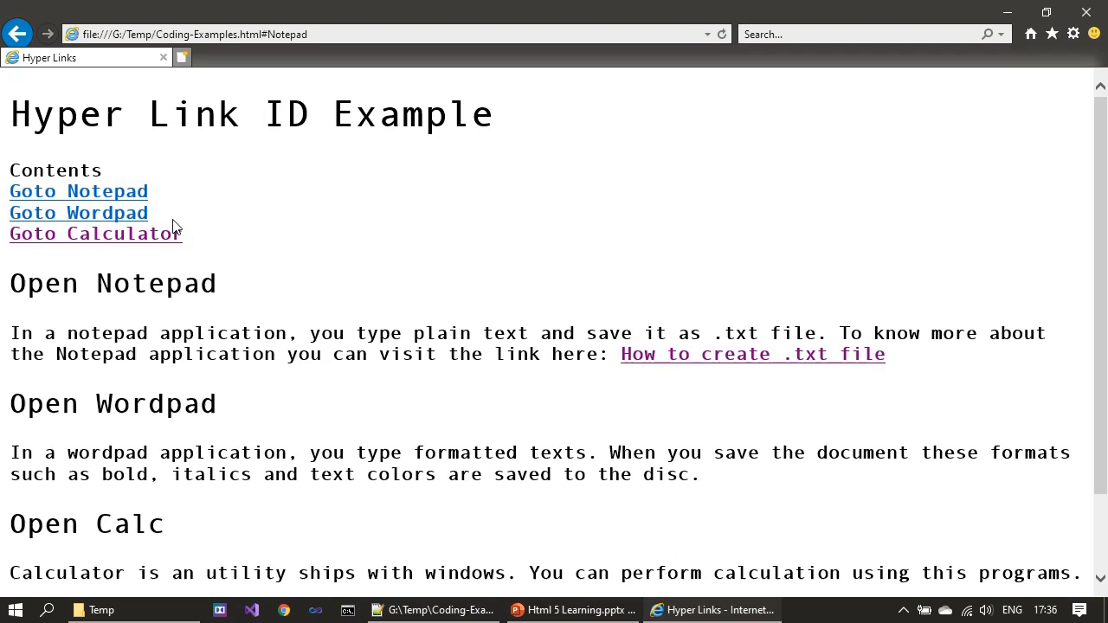
{"action": "left_click", "coordinate": [78, 213]}
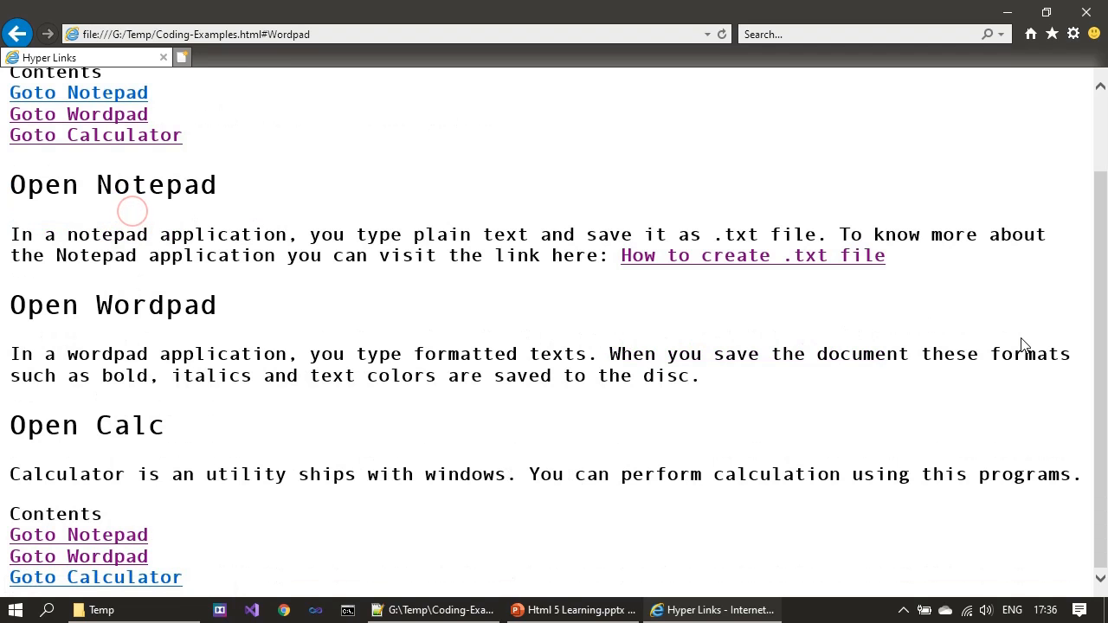